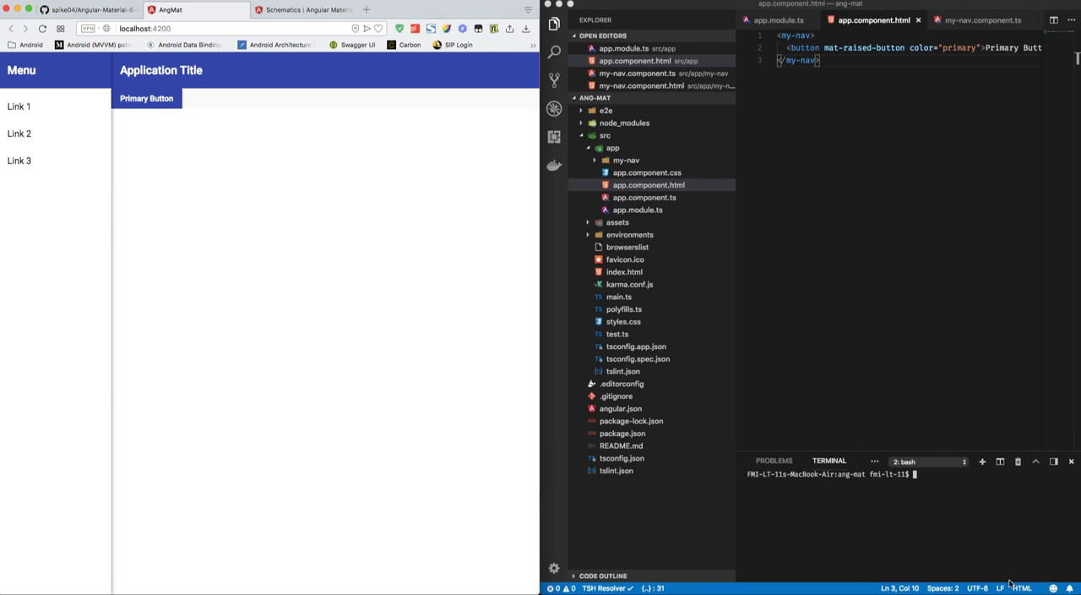
pyautogui.moveTo(856, 223)
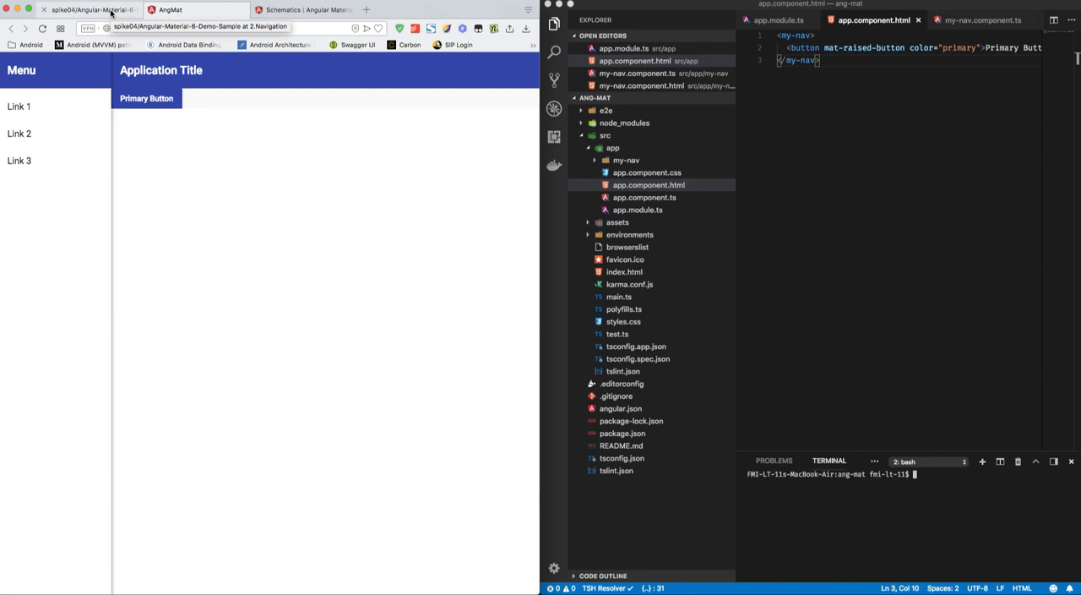
# - Show the Angular-Material-6-Demo-Sample repository on its 2.Navigation branch in GitHub
pyautogui.click(91, 10)
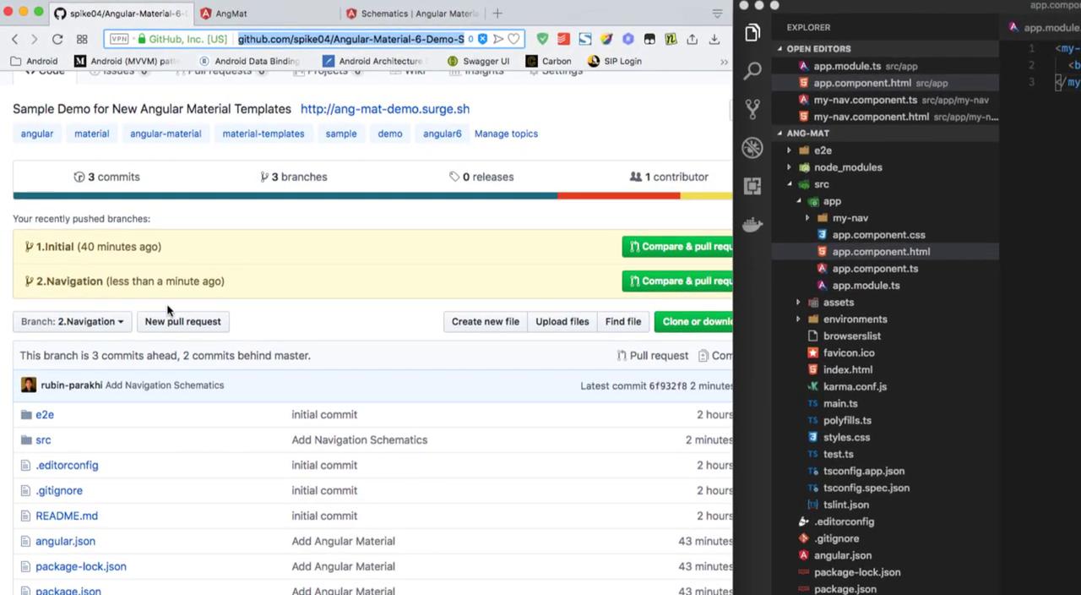
pyautogui.moveTo(196, 250)
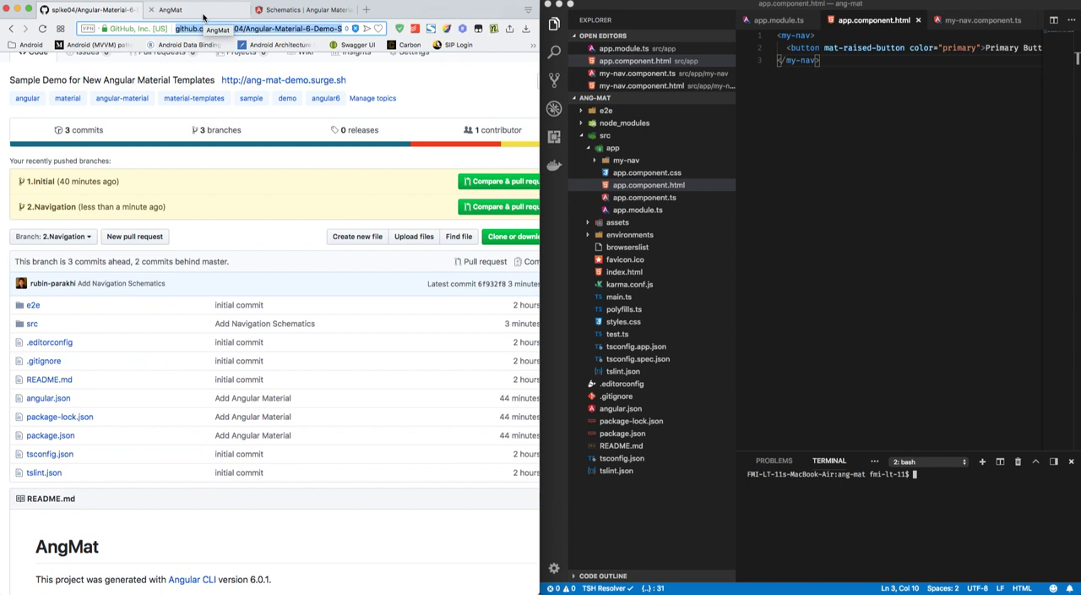
# - Return to the running AngMat app at localhost:4200
pyautogui.click(168, 10)
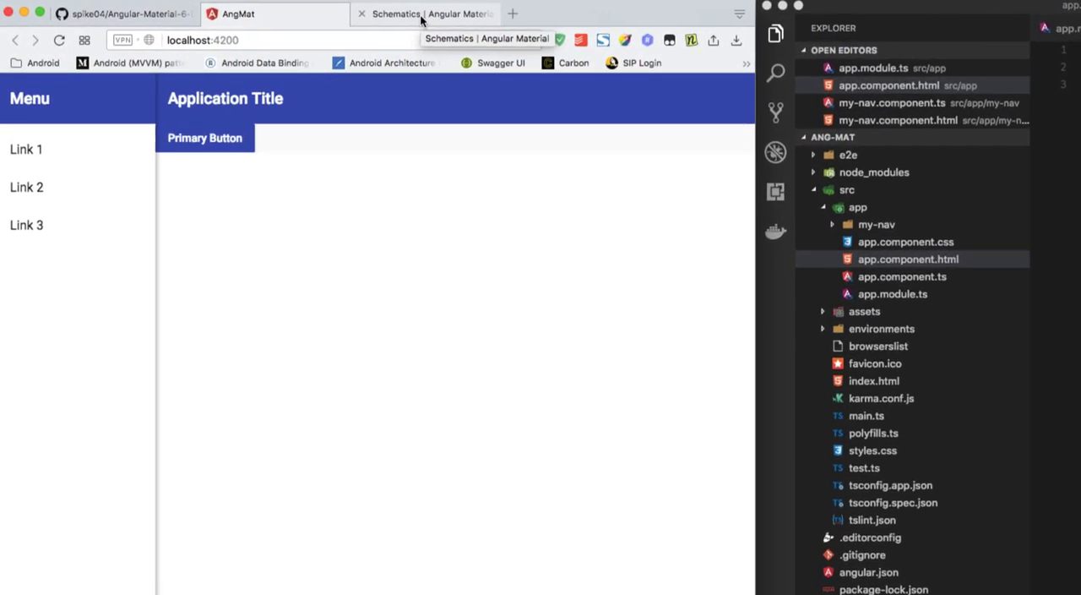
# - Find the Dashboard Schematic generate command in the Angular Material Schematics guide
pyautogui.click(431, 14)
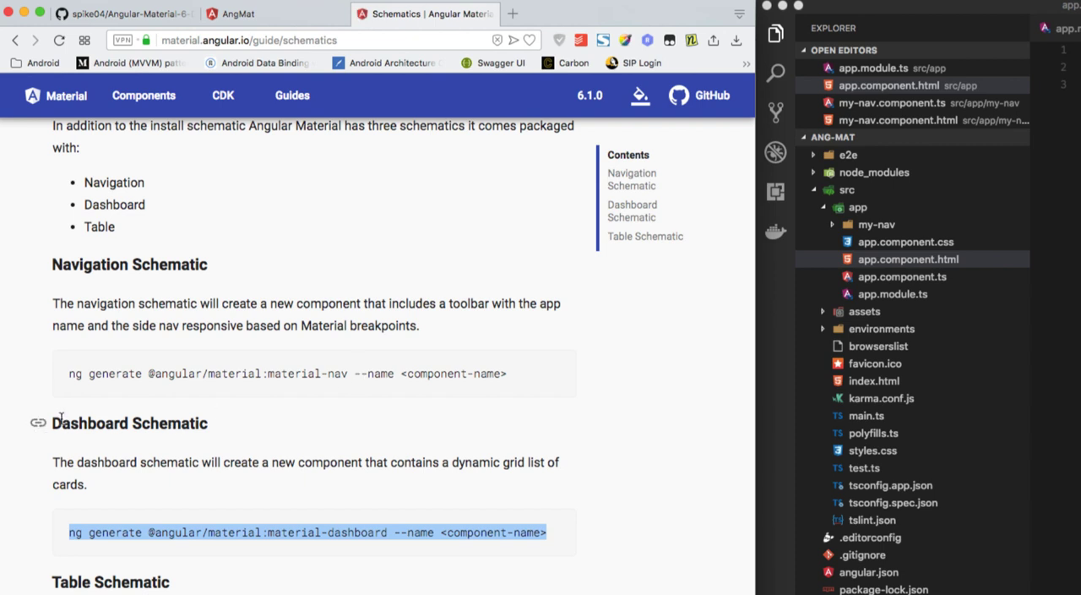
pyautogui.moveTo(319, 446)
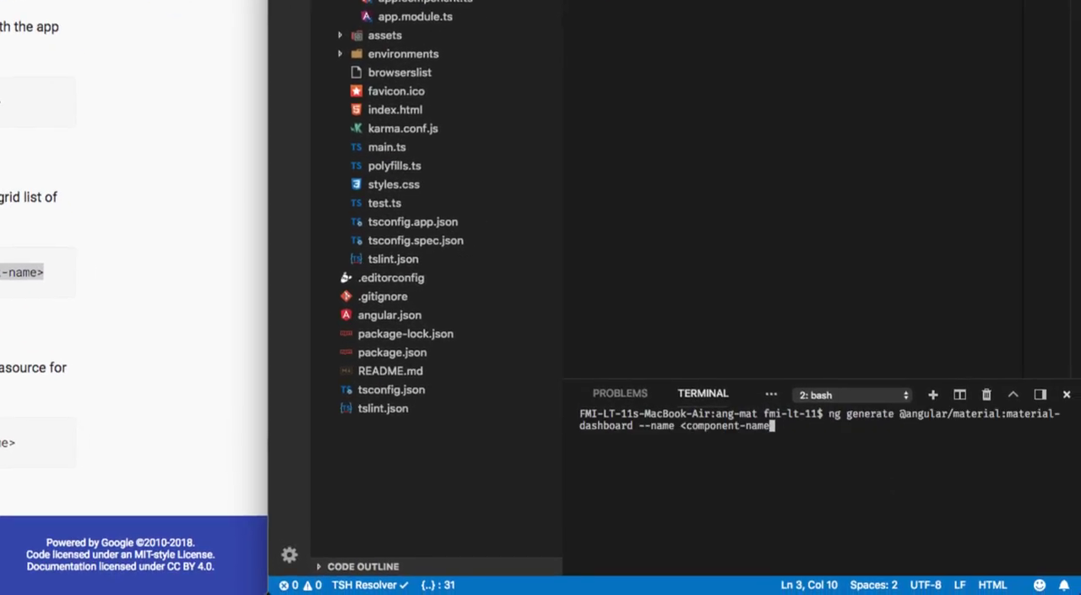
# - Run the Material dashboard schematic in the terminal with component name myDash
pyautogui.press('Backspace')
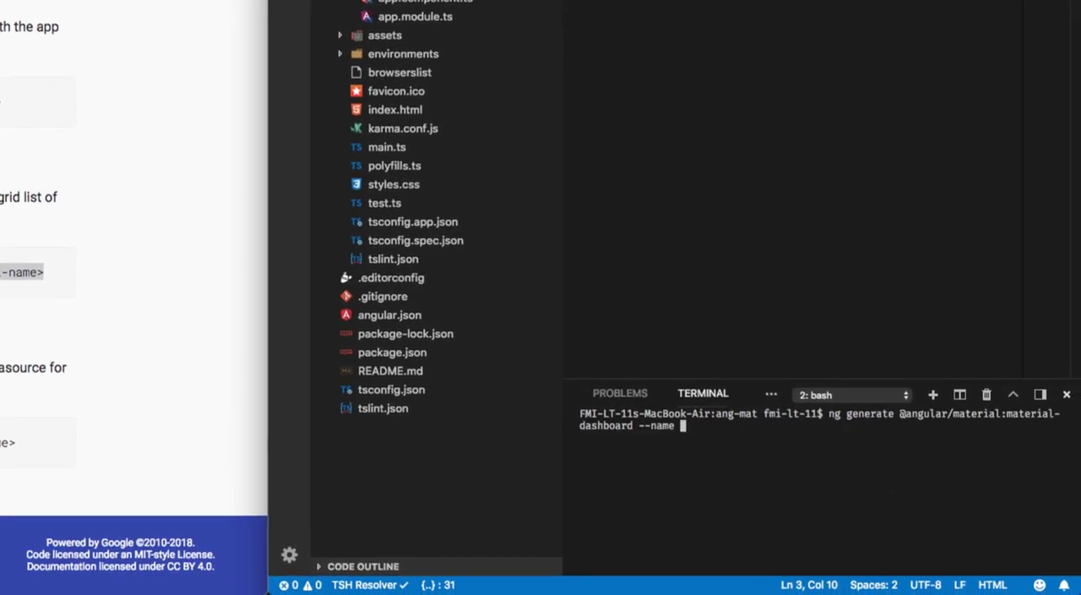
pyautogui.write('myDash')
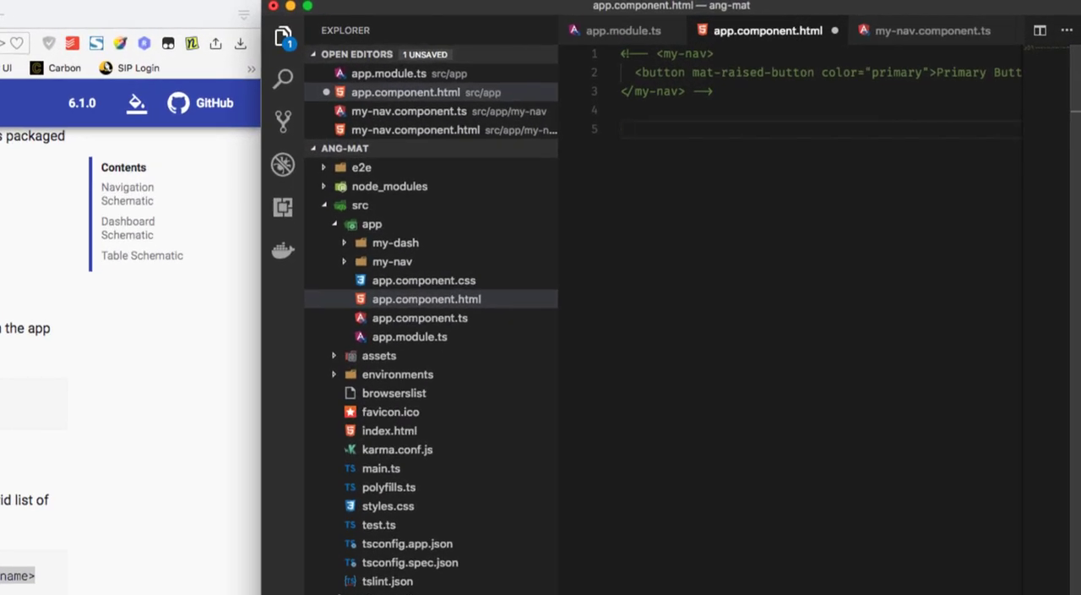
# - Add a <my-dash></my-dash> element to app.component.html so the app renders the dashboard
pyautogui.write('<my-dash')
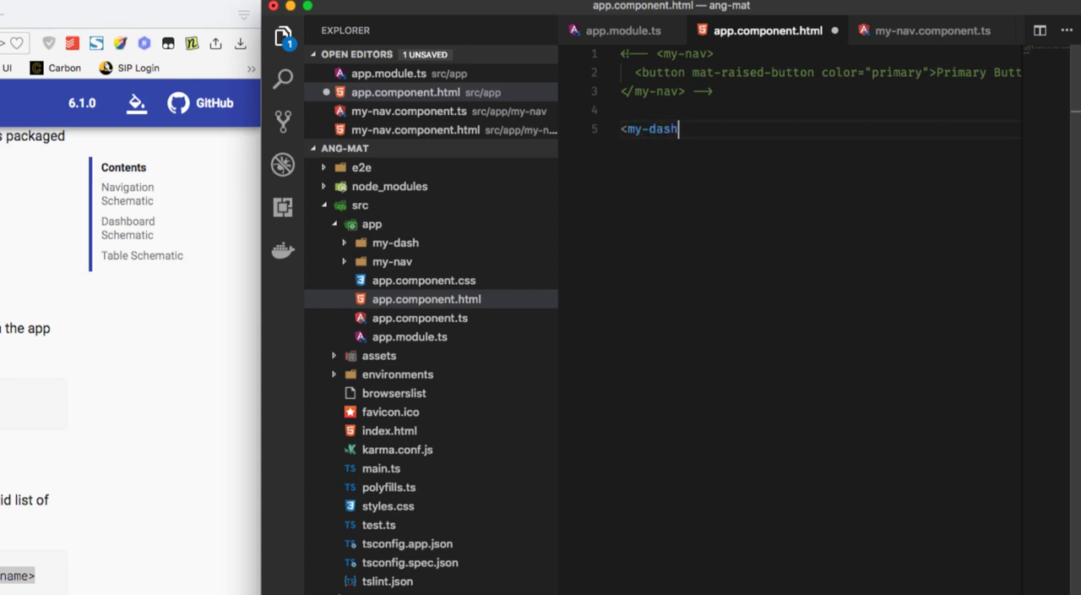
pyautogui.write('></my-dash>')
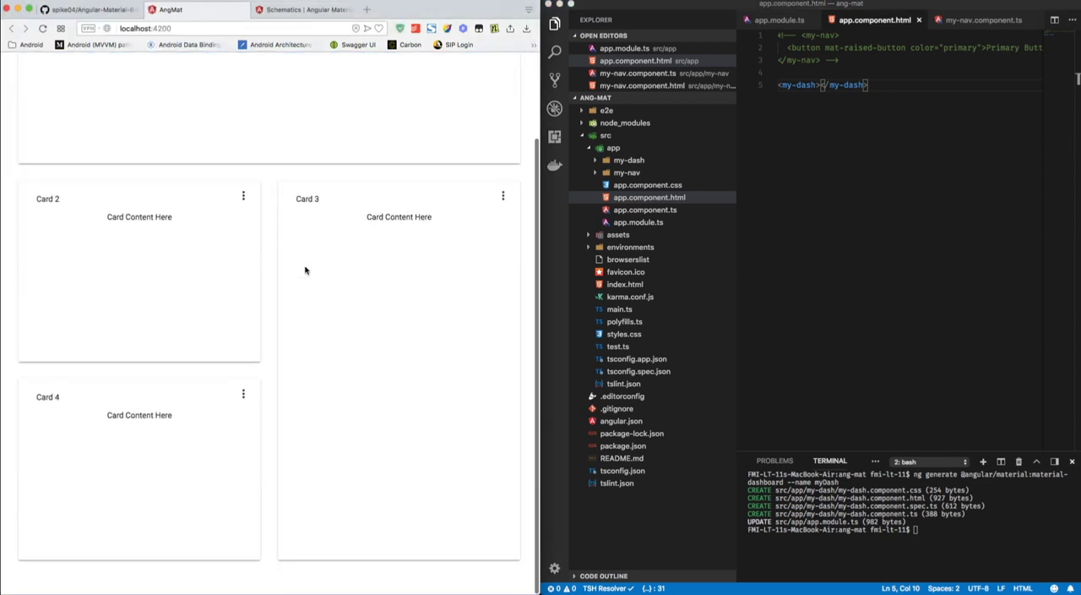
pyautogui.scroll(3)
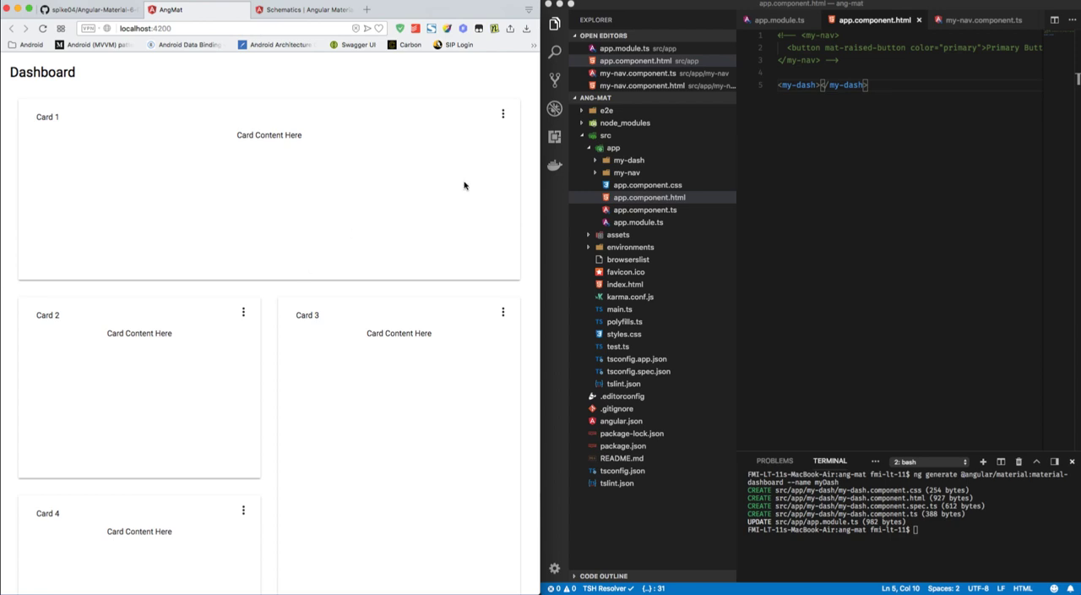
pyautogui.click(503, 113)
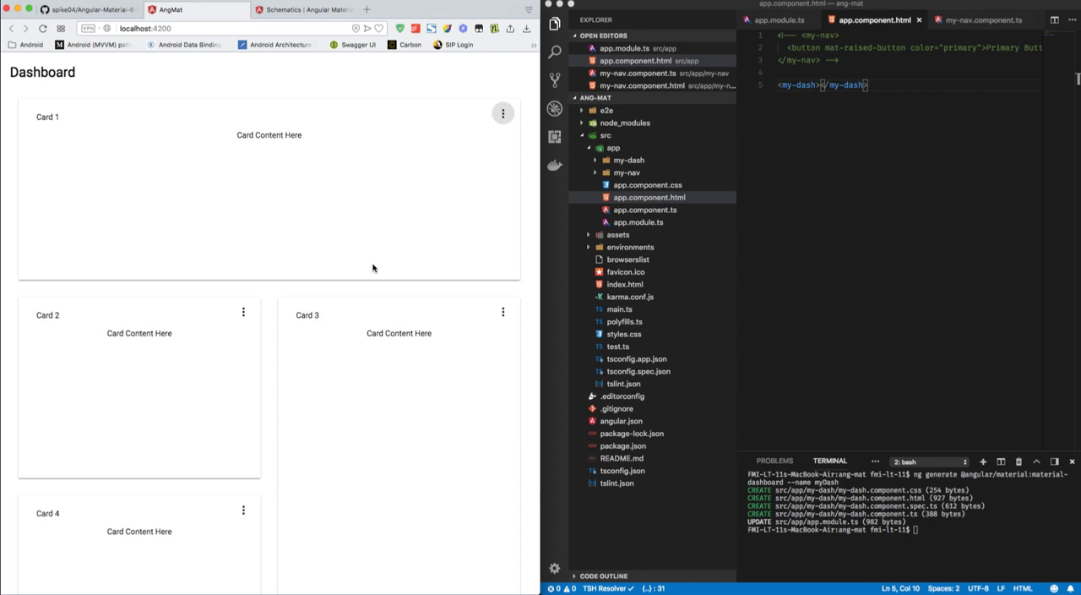
pyautogui.moveTo(858, 59)
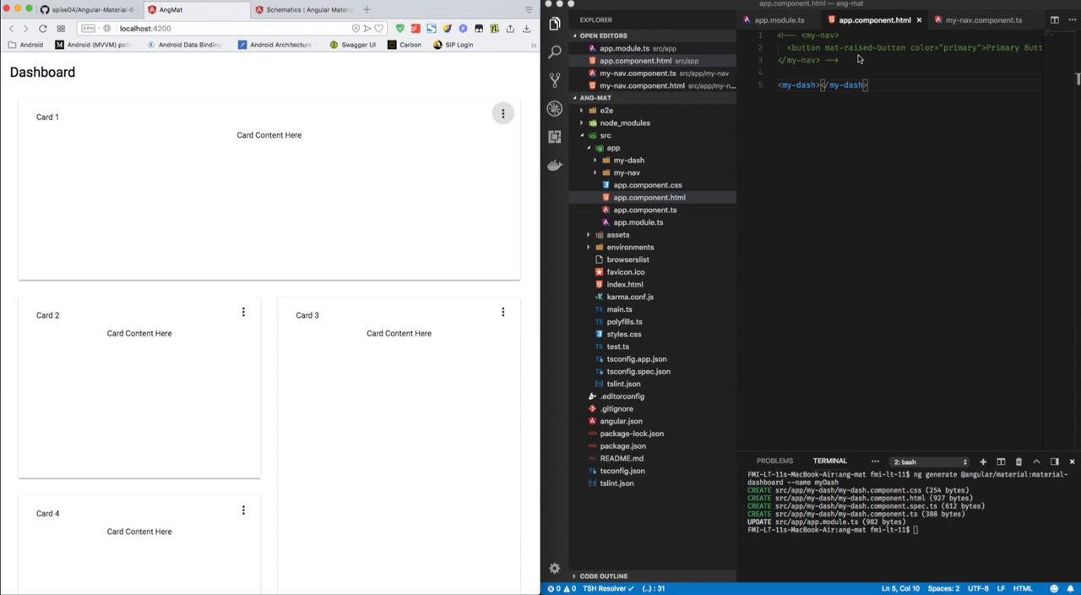
pyautogui.moveTo(859, 59)
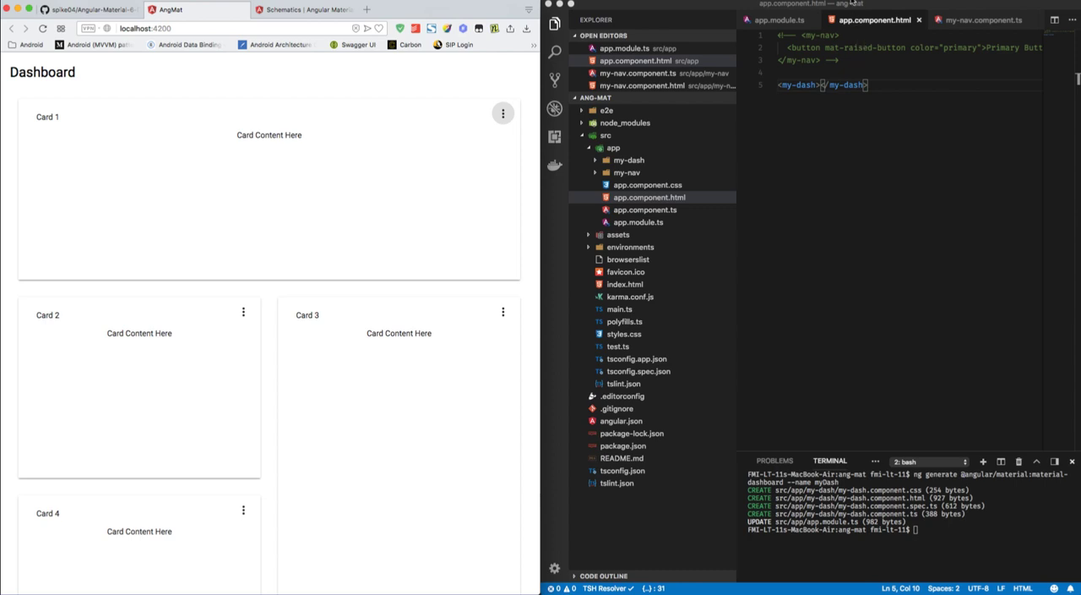